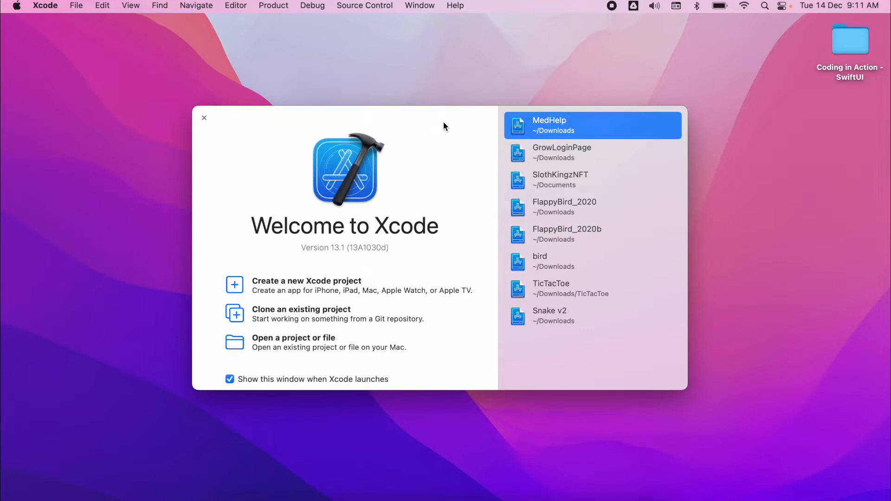
mouse_move(430, 118)
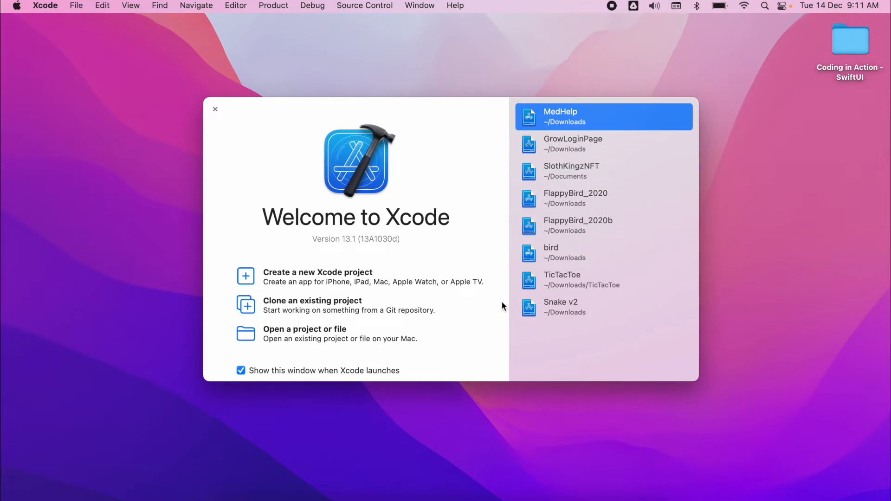
mouse_move(329, 287)
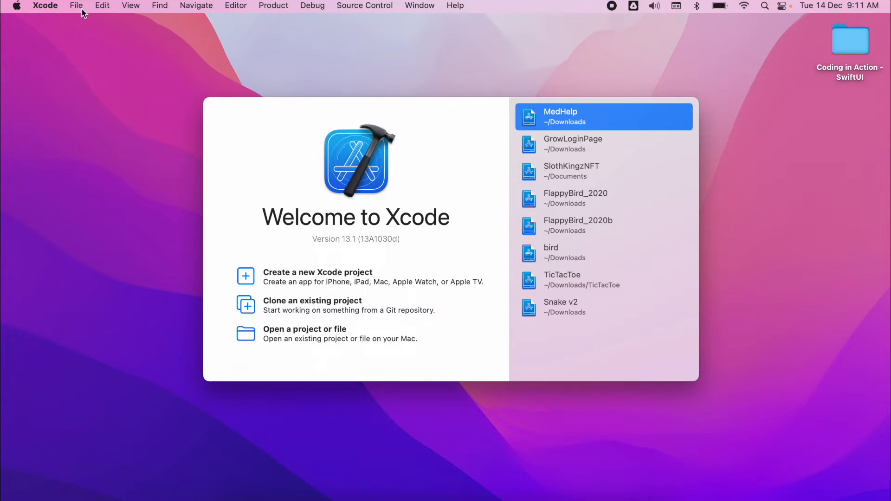
Start creating a new Xcode project from the welcome window
left_click(76, 5)
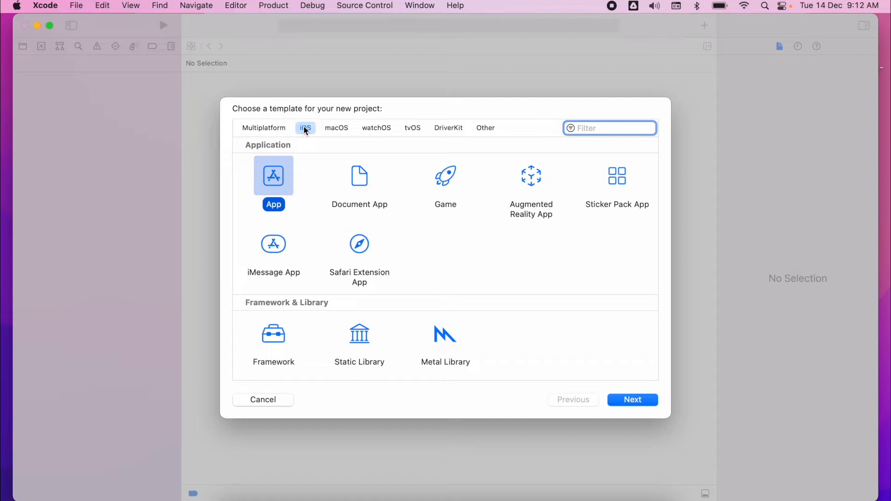
mouse_move(386, 134)
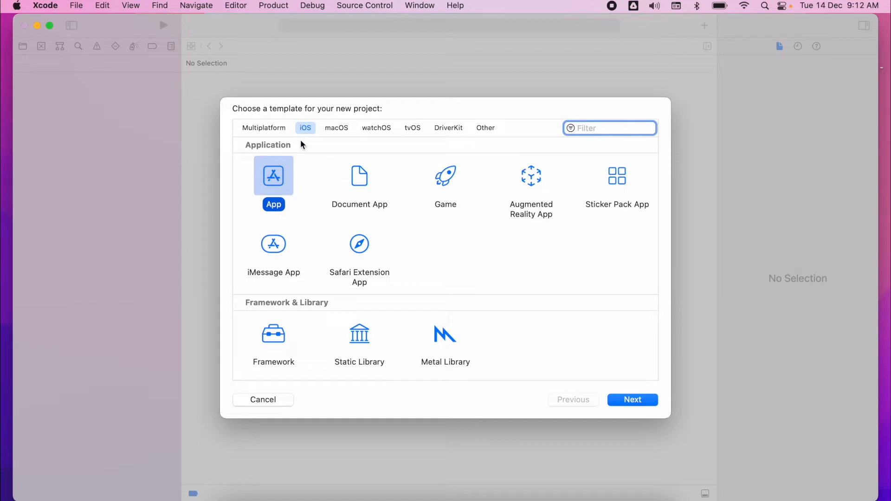
mouse_move(310, 134)
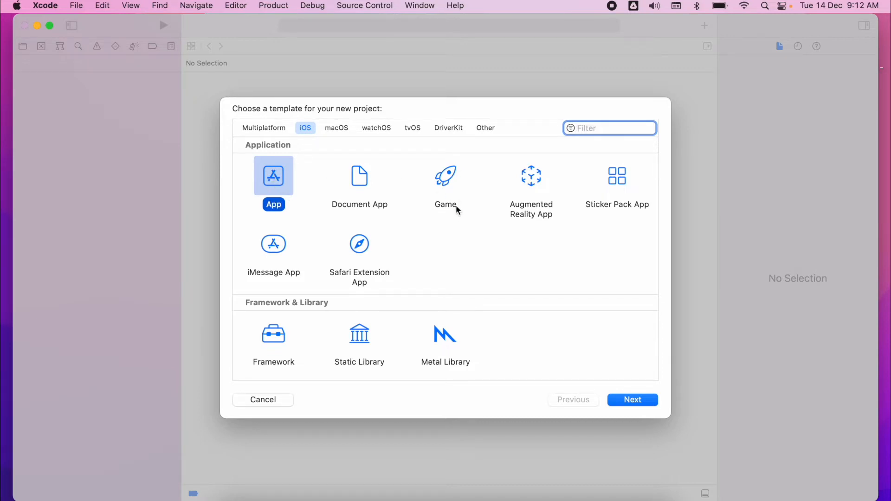
mouse_move(278, 182)
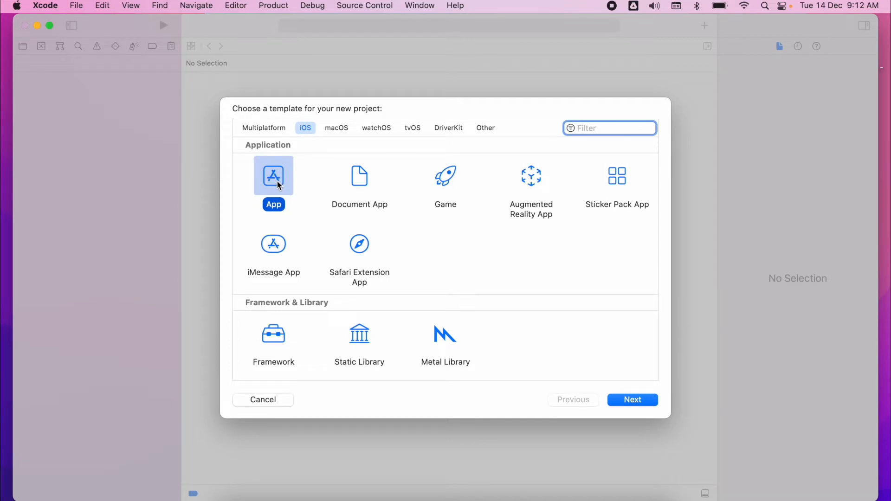
mouse_move(281, 162)
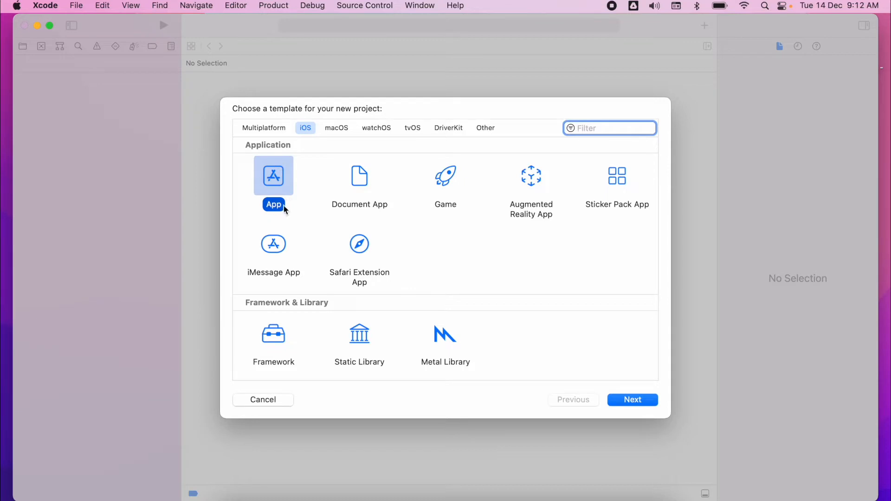
mouse_move(275, 179)
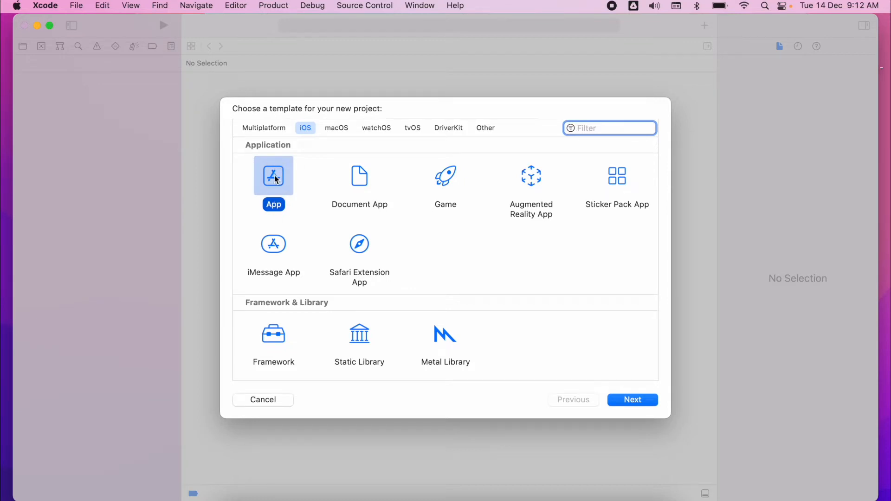
Name the product HelloWorld and keep the current personal development team
left_click(633, 399)
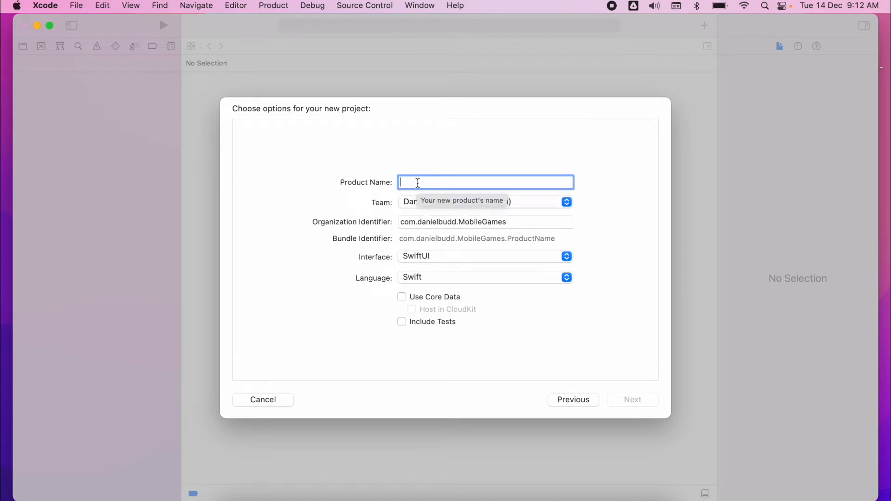
type("Hello")
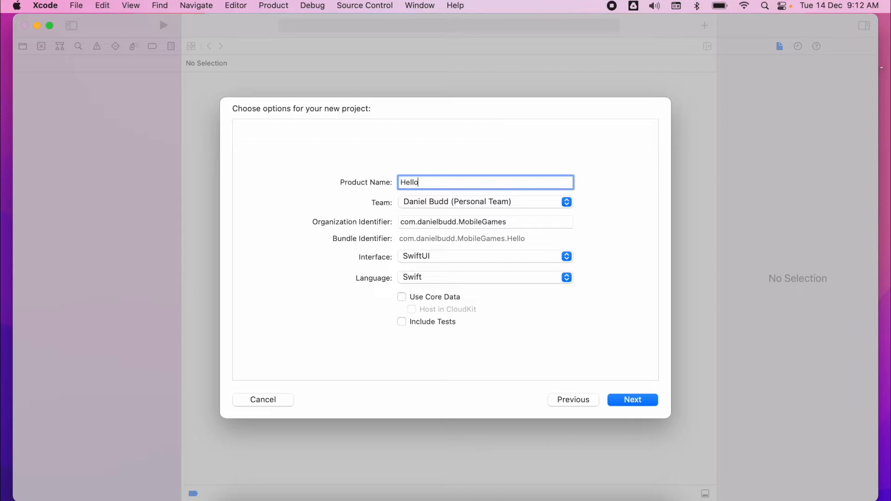
type("World")
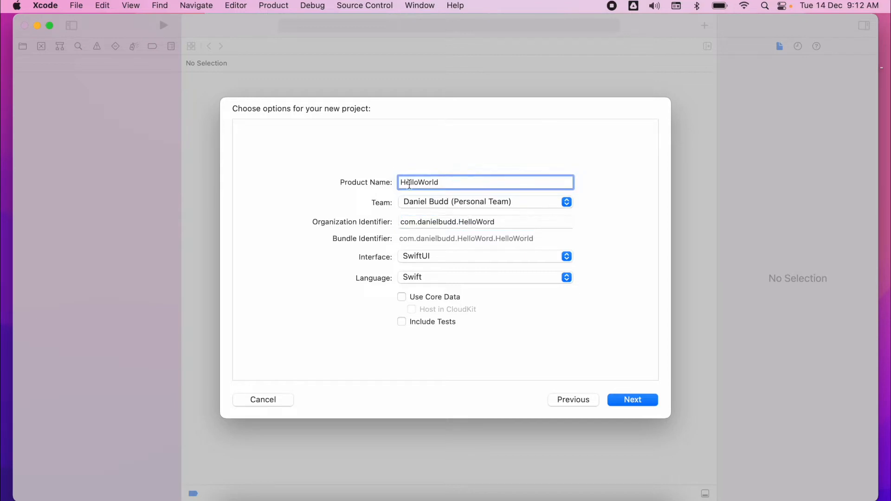
mouse_move(515, 208)
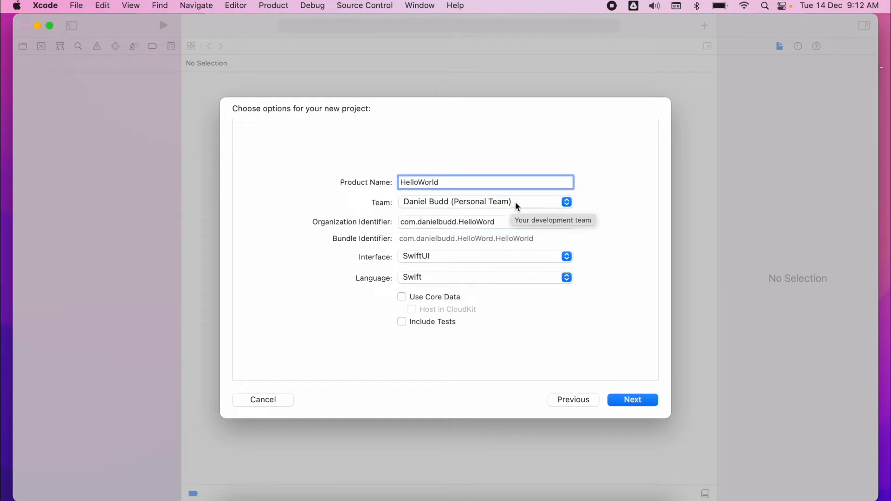
left_click(566, 202)
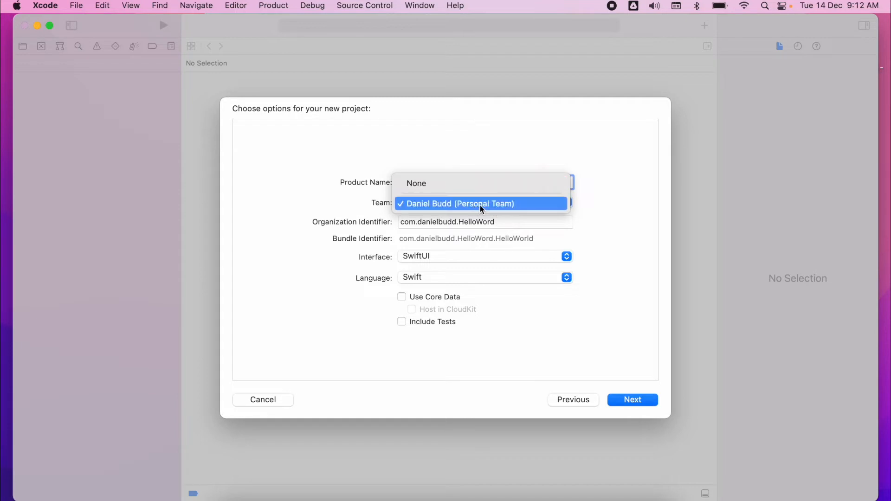
left_click(481, 203)
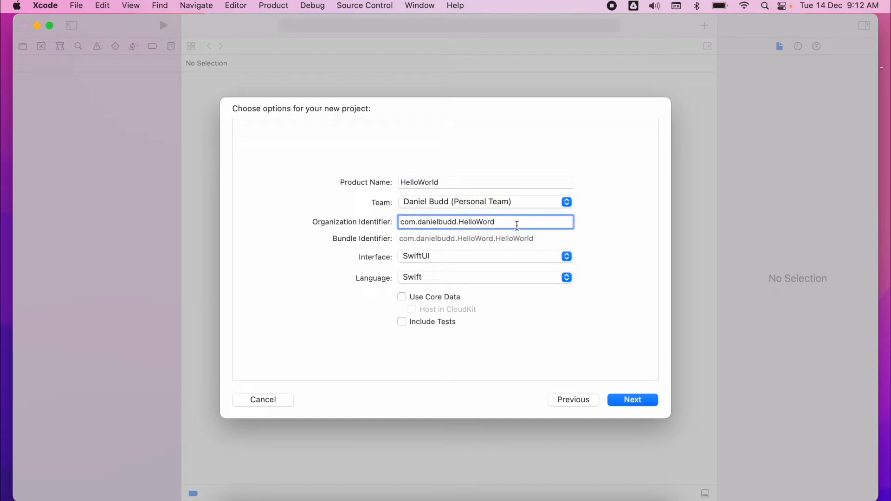
mouse_move(510, 221)
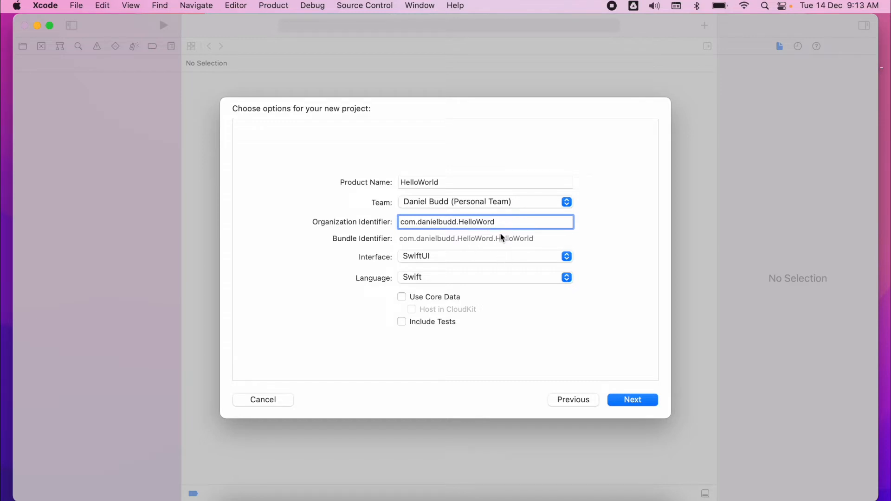
mouse_move(494, 264)
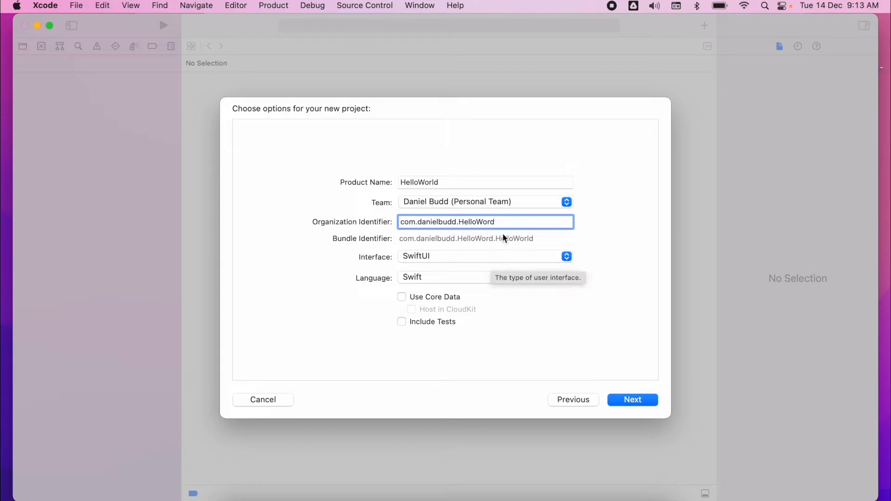
mouse_move(485, 249)
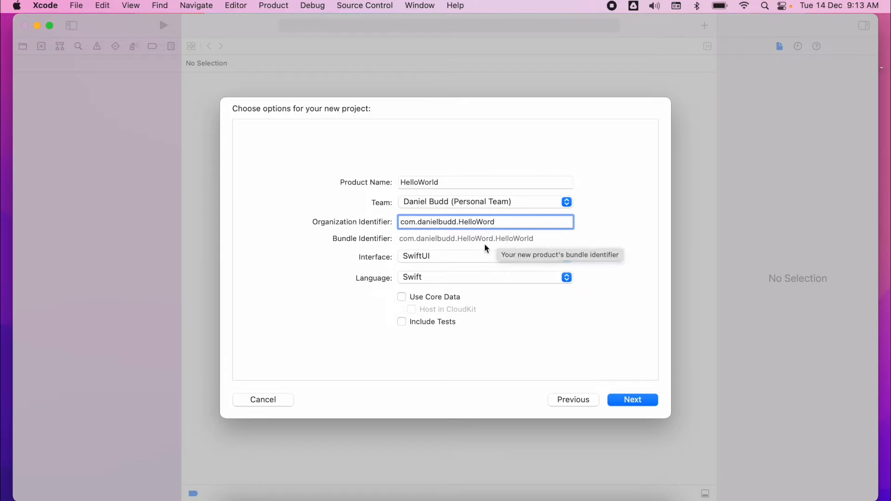
Keep SwiftUI as interface and Swift as language, then continue to the save location
left_click(446, 256)
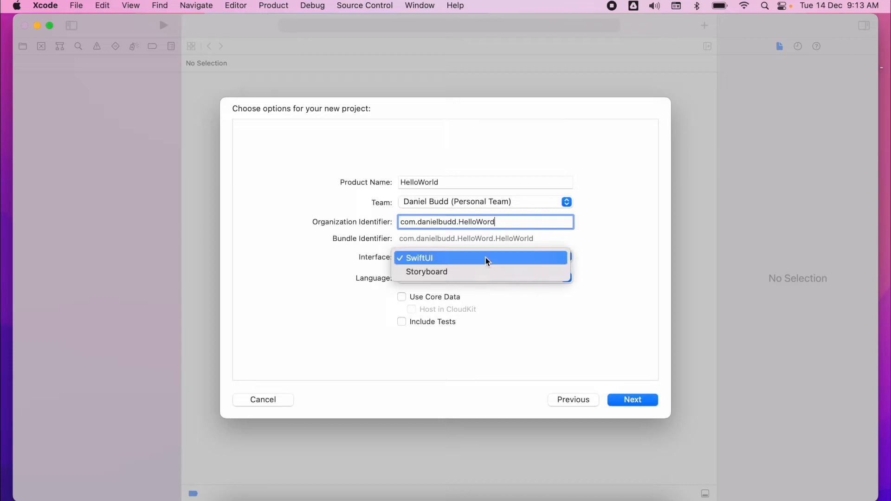
mouse_move(444, 272)
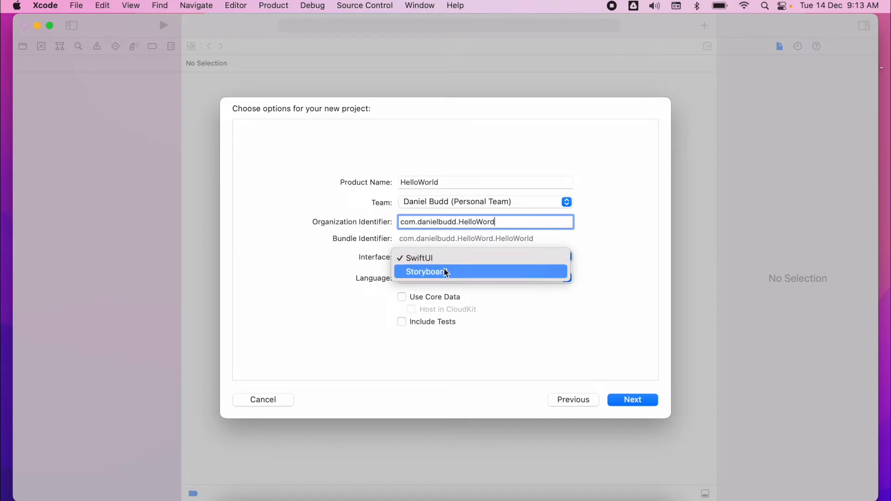
left_click(417, 258)
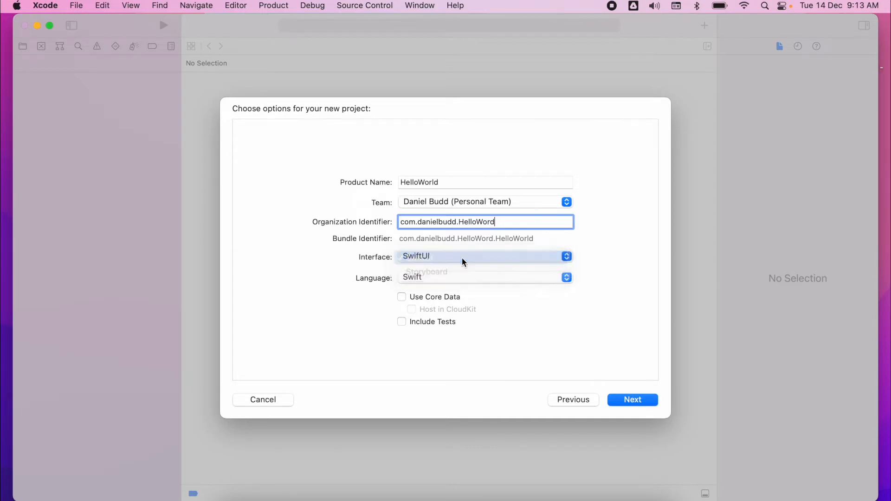
left_click(484, 276)
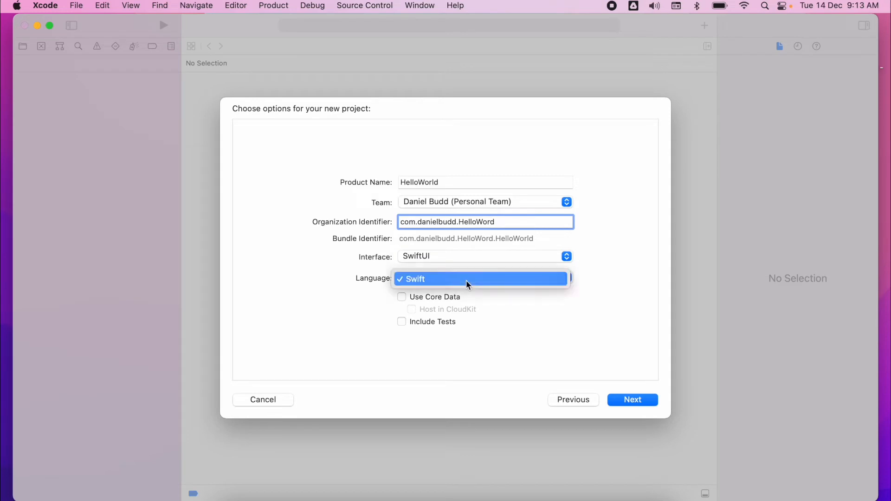
left_click(412, 279)
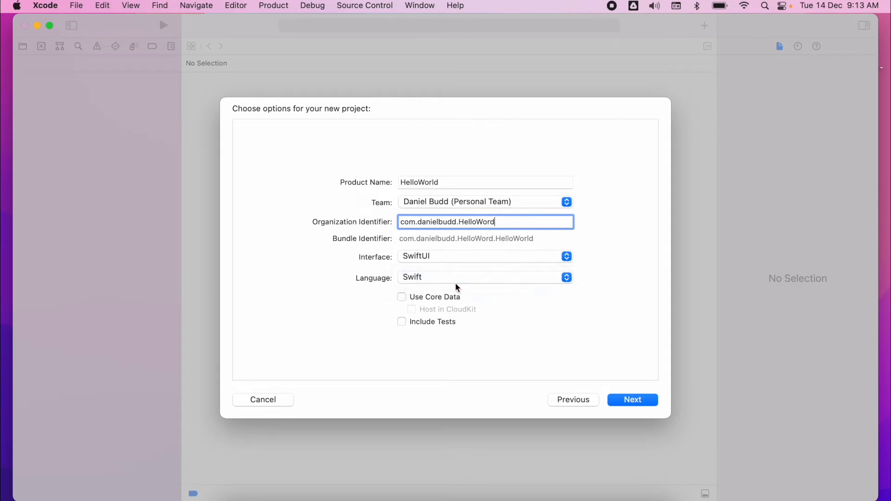
mouse_move(434, 309)
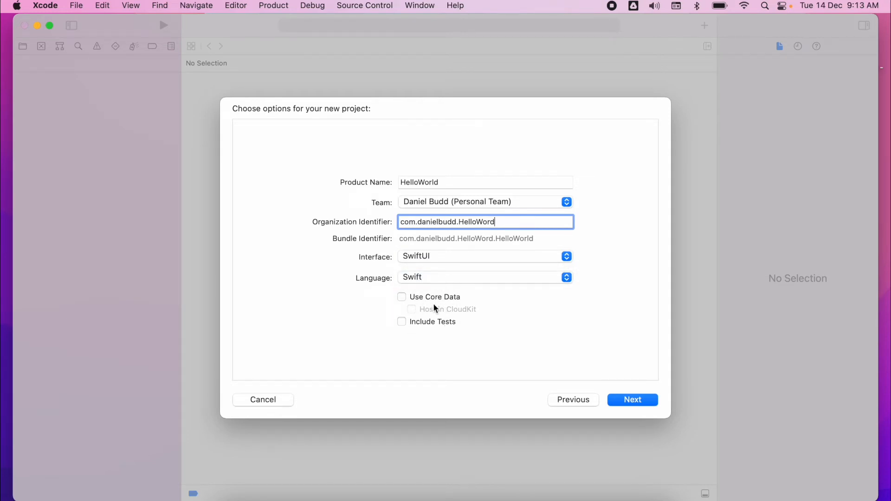
left_click(633, 399)
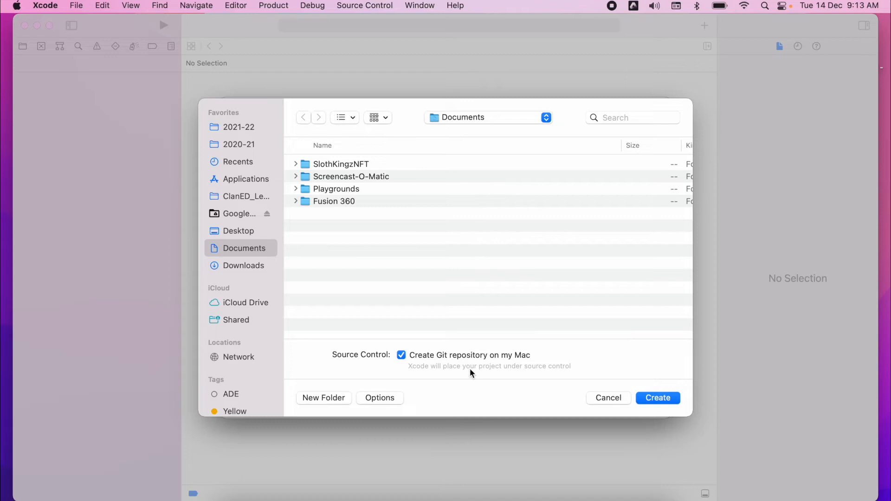
mouse_move(462, 361)
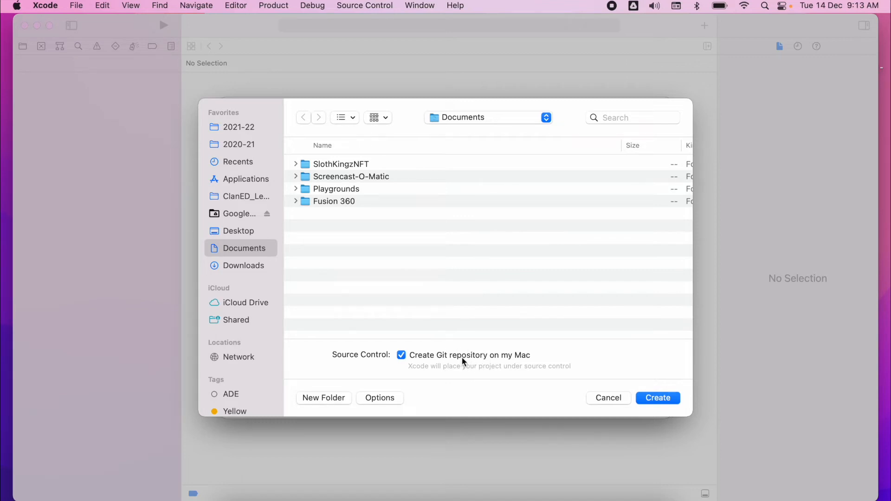
mouse_move(464, 361)
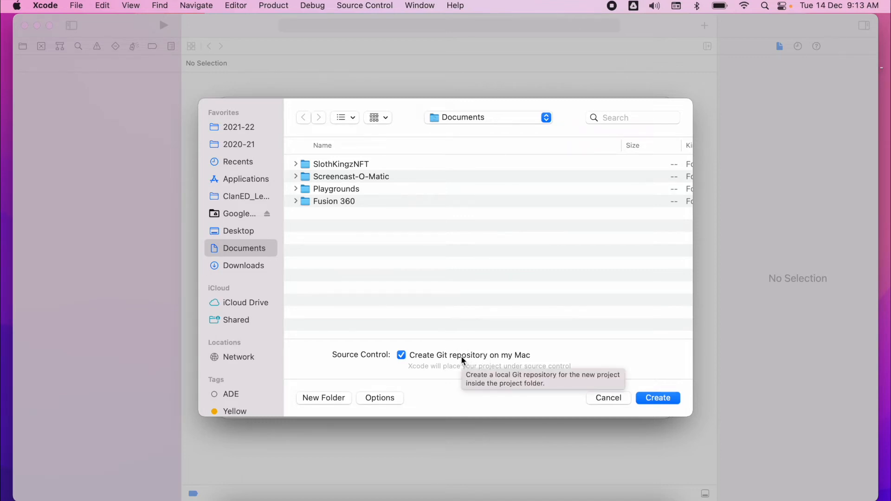
Create the HelloWorld project on the Desktop with a Git repository and show ContentView.swift
left_click(237, 230)
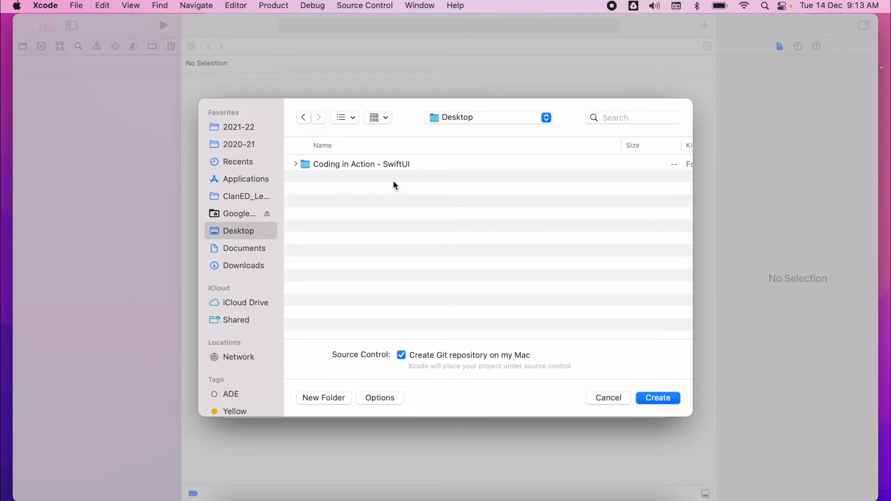
mouse_move(593, 343)
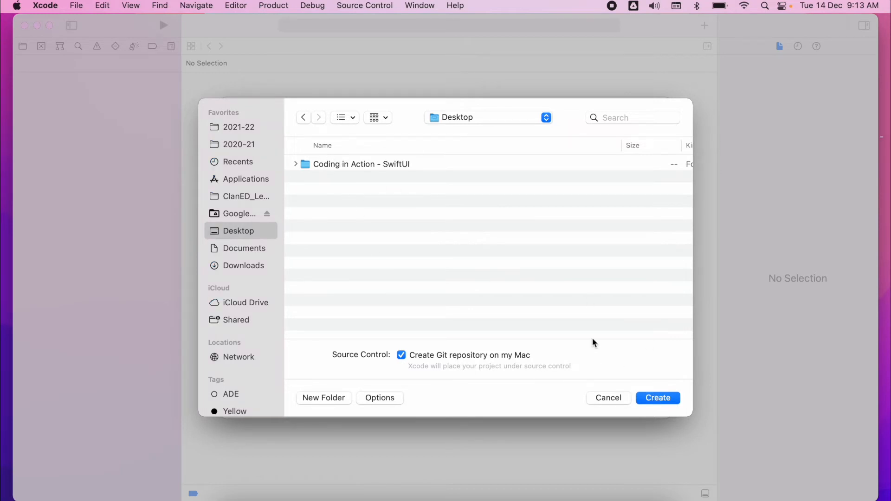
left_click(658, 397)
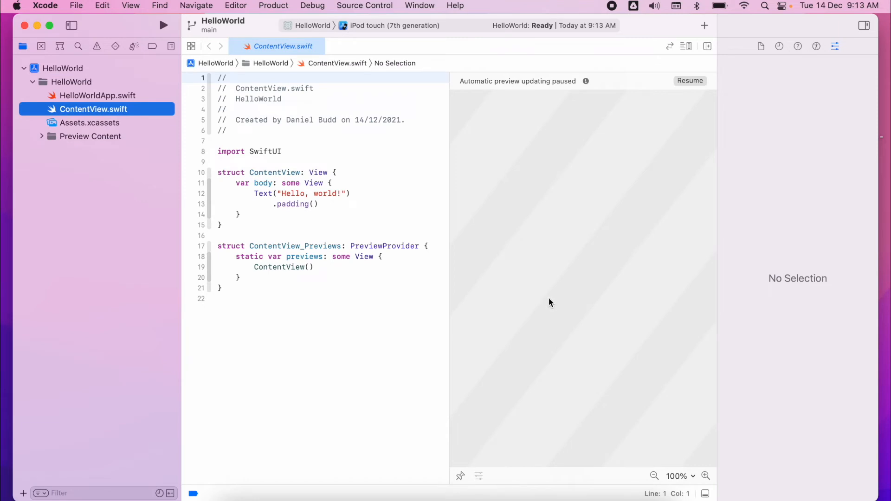
left_click(690, 81)
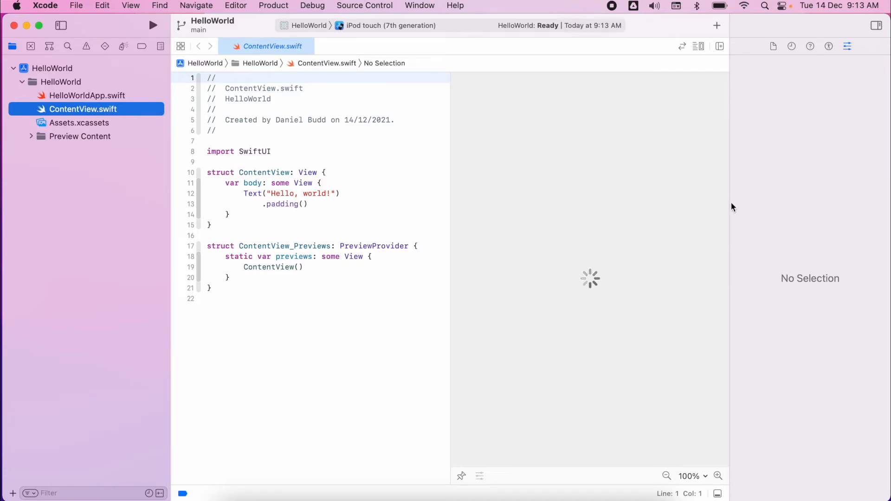
mouse_move(874, 24)
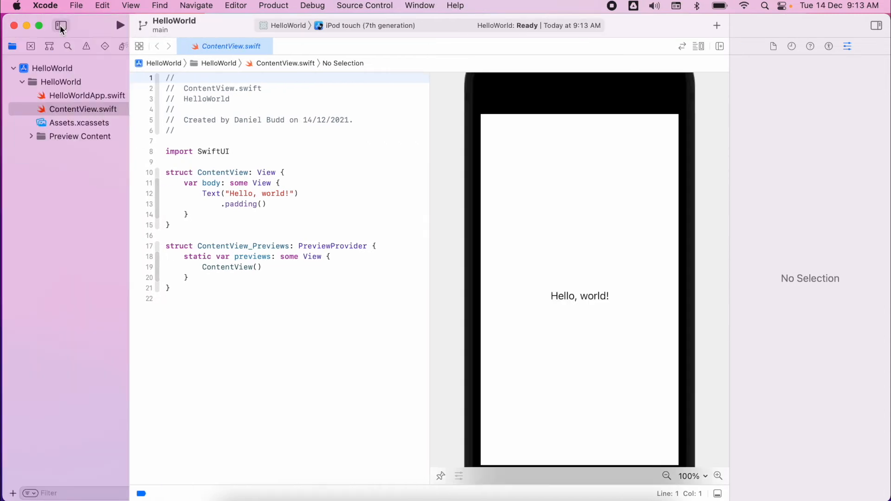
Toggle the navigator off and back on, then hide the inspector to widen the editor
left_click(60, 26)
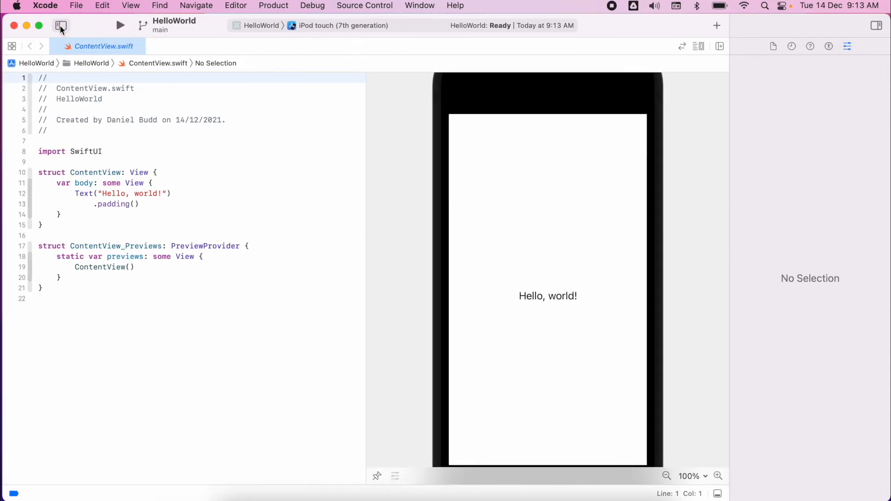
left_click(60, 26)
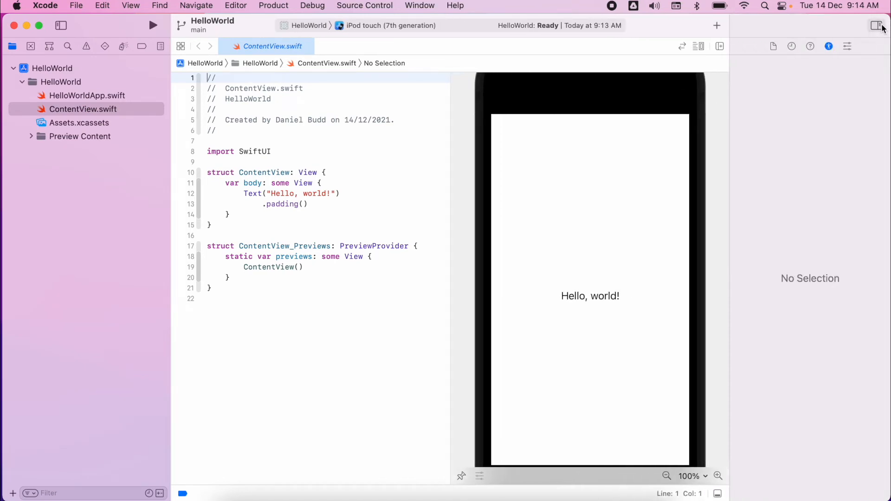
left_click(875, 25)
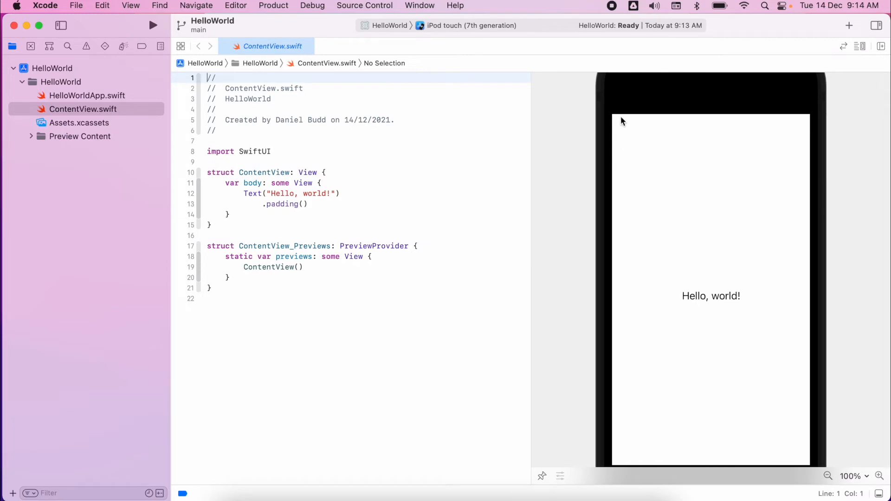
mouse_move(834, 361)
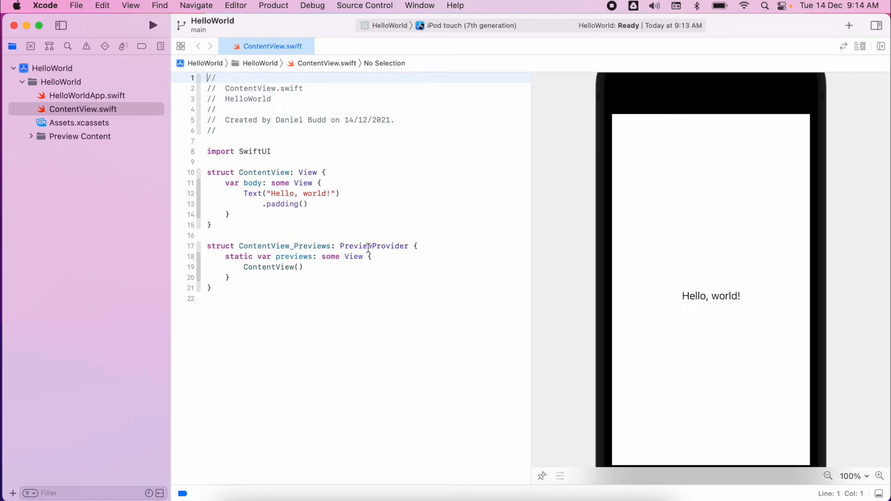
mouse_move(529, 152)
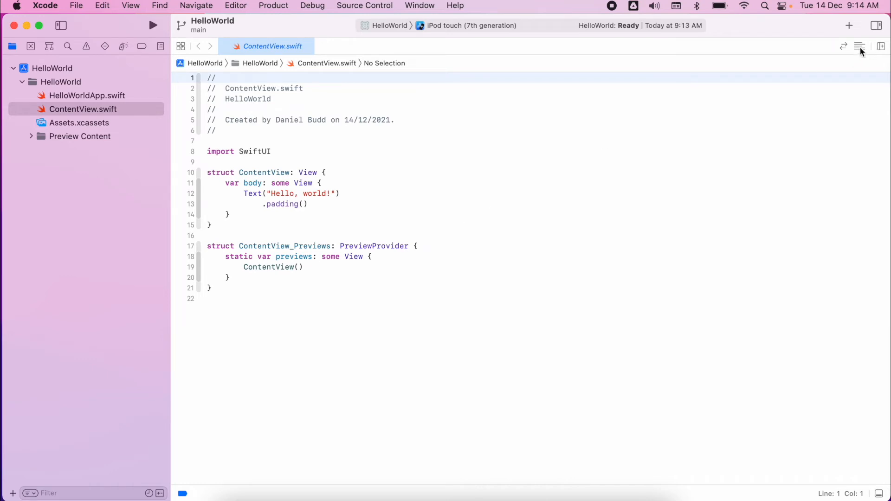
Enable the canvas in Editor Options and delete the ContentView_Previews struct
left_click(857, 45)
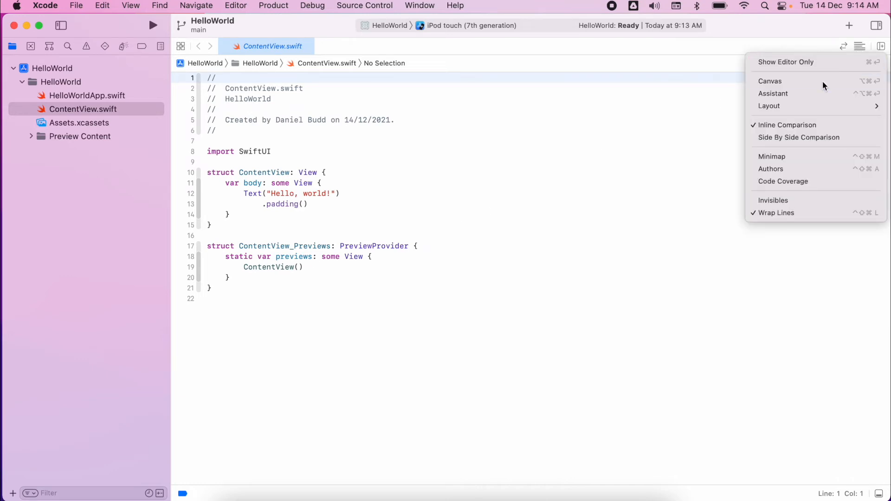
left_click(769, 81)
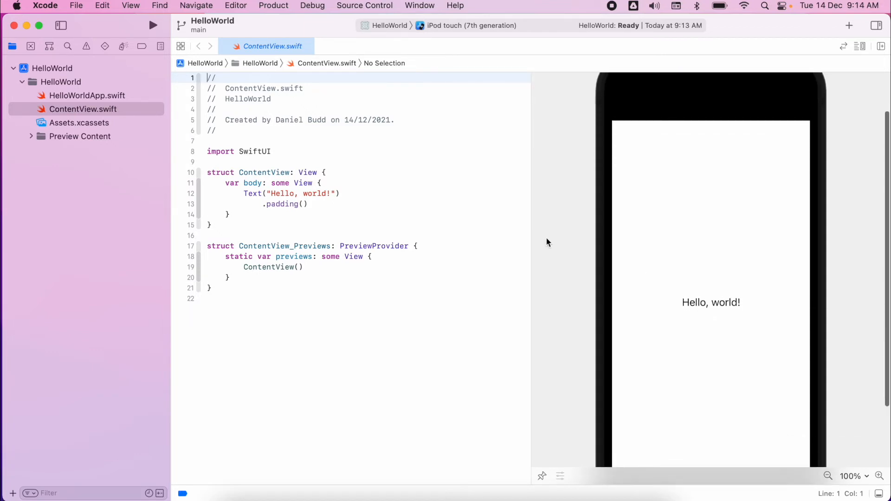
mouse_move(284, 194)
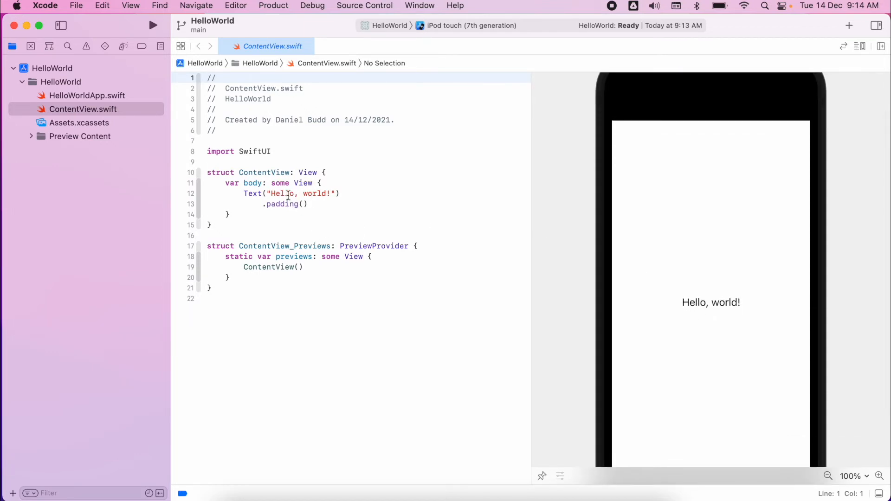
left_click(308, 205)
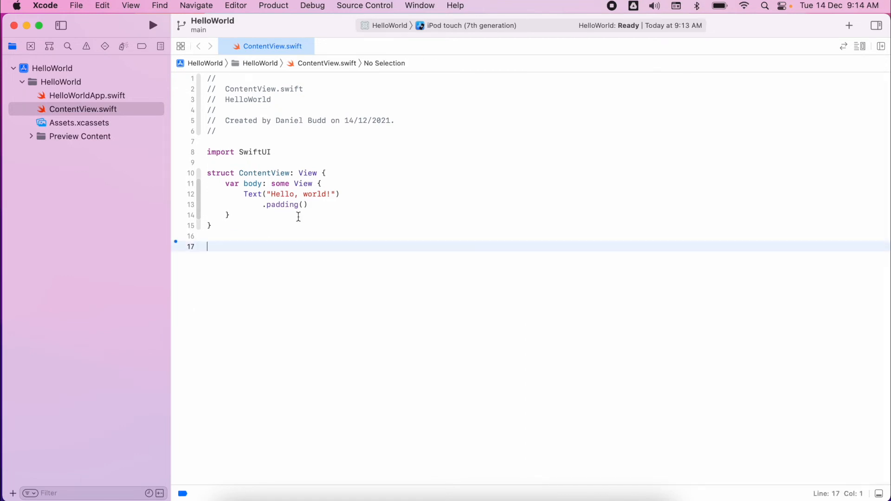
Choose iPhone 13 as run destination and build and run HelloWorld on it
left_click(466, 26)
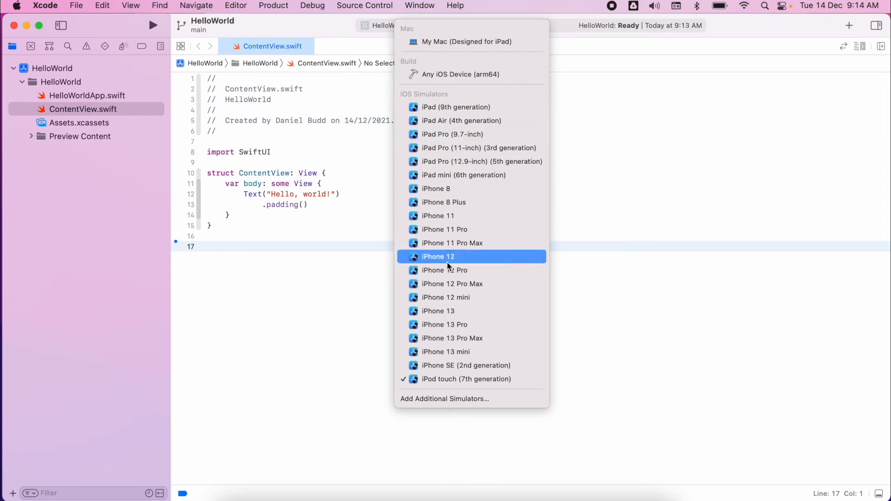
left_click(438, 311)
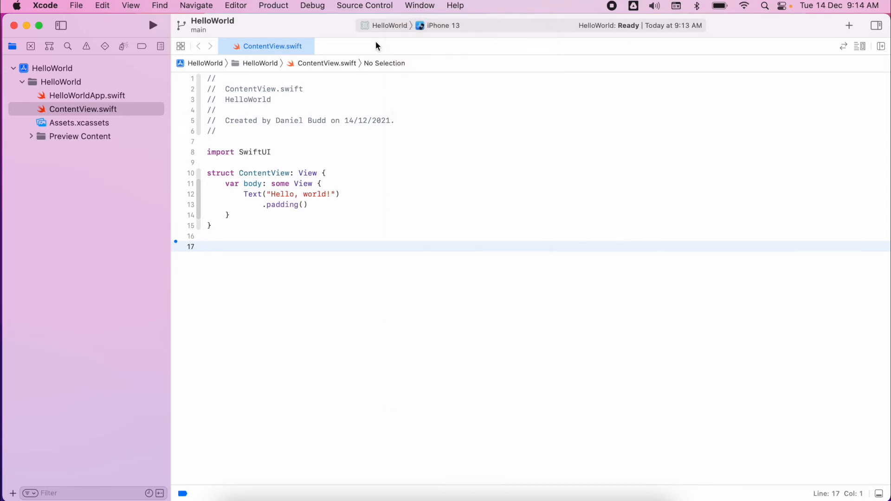
left_click(154, 26)
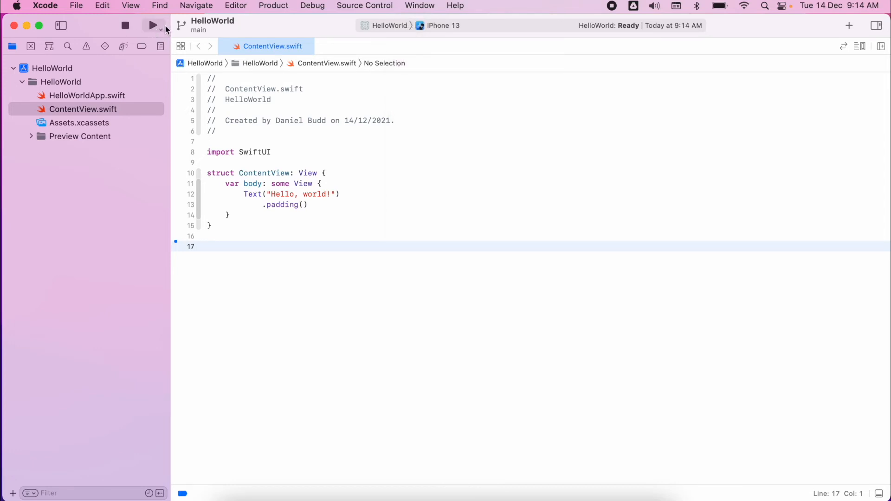
left_click(154, 26)
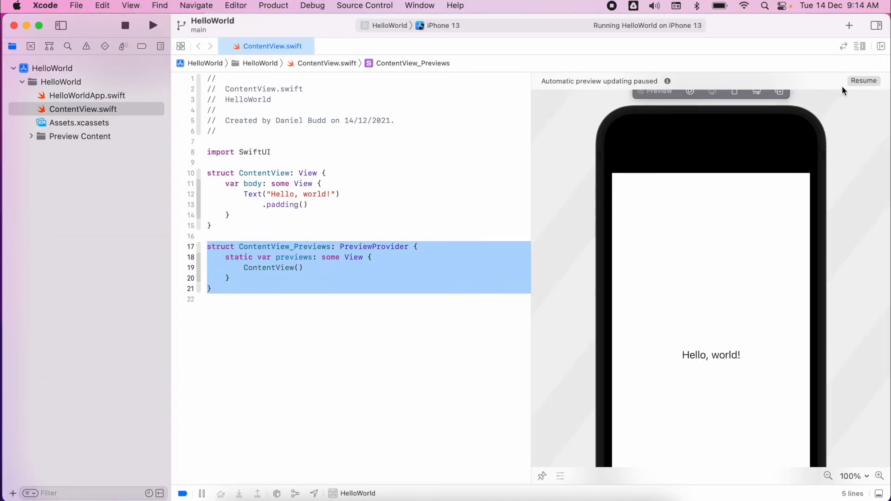
Resume the preview and add .foregroundColor(.red) and .background(Color.green) to the text
left_click(863, 80)
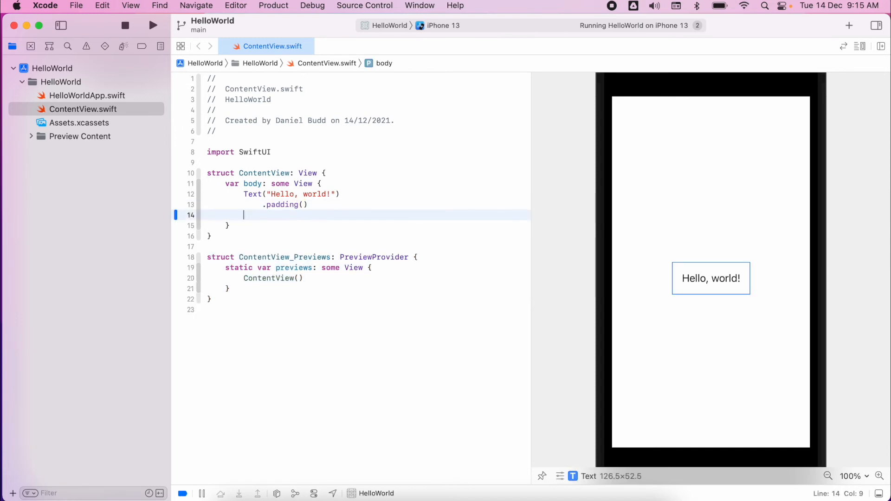
type(".fo")
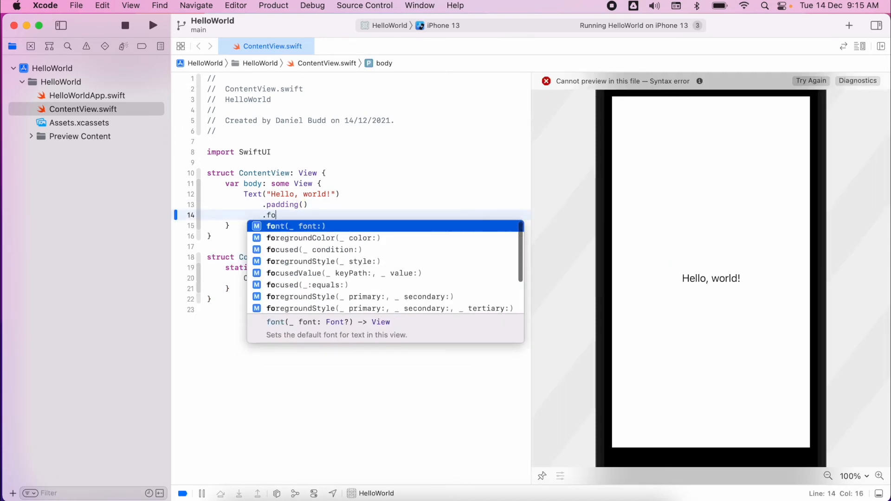
left_click(323, 237)
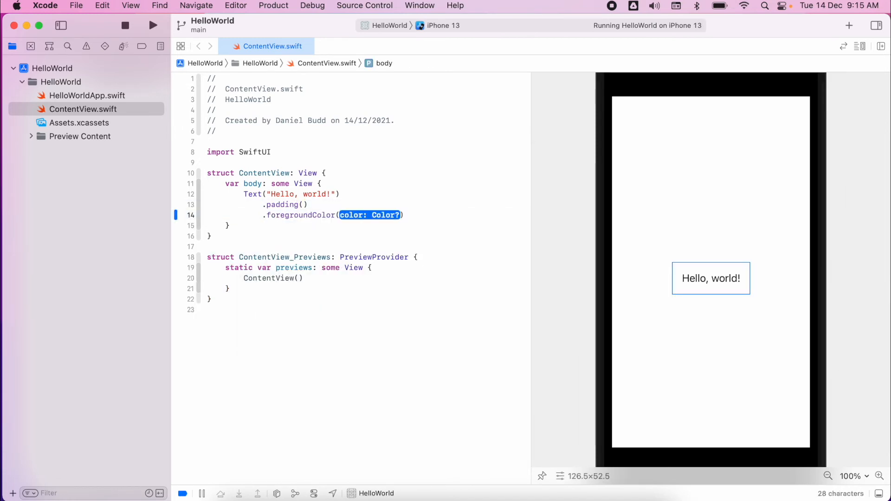
type(".red")
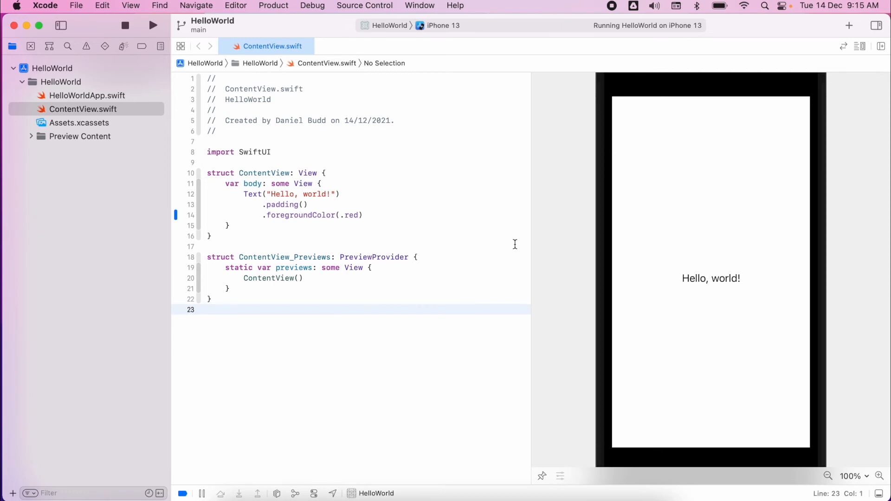
mouse_move(336, 241)
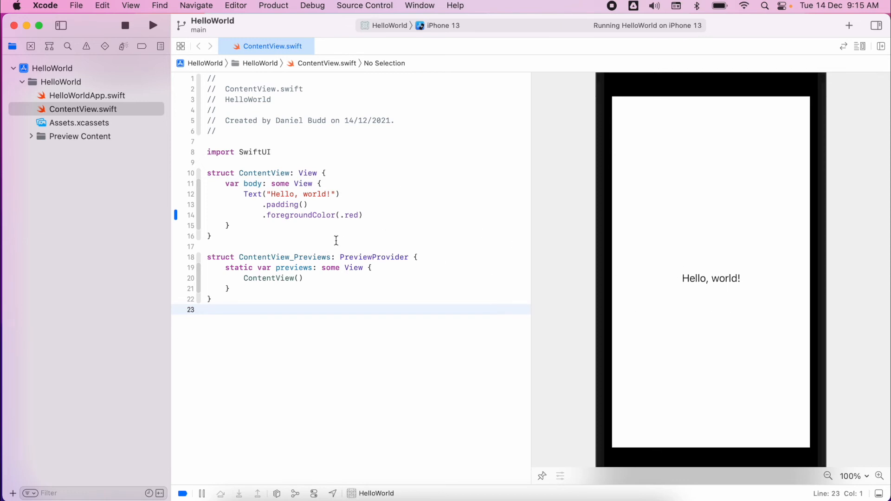
type(".background(")
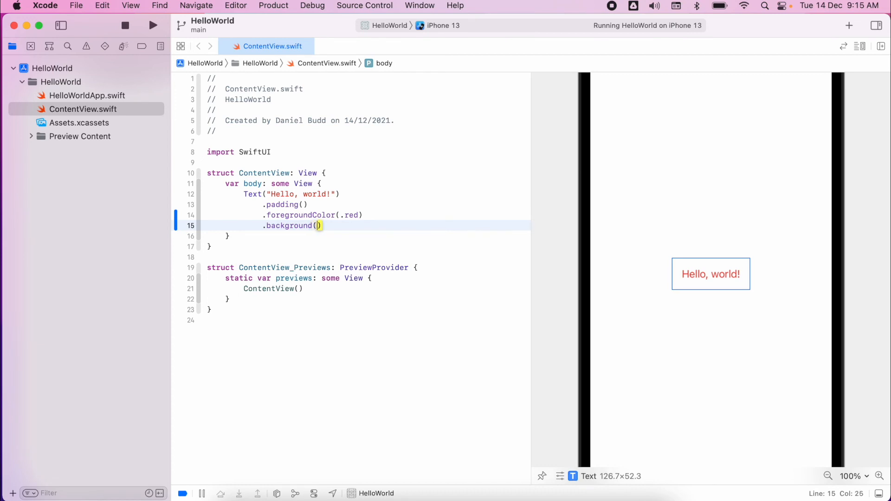
type("Color.green")
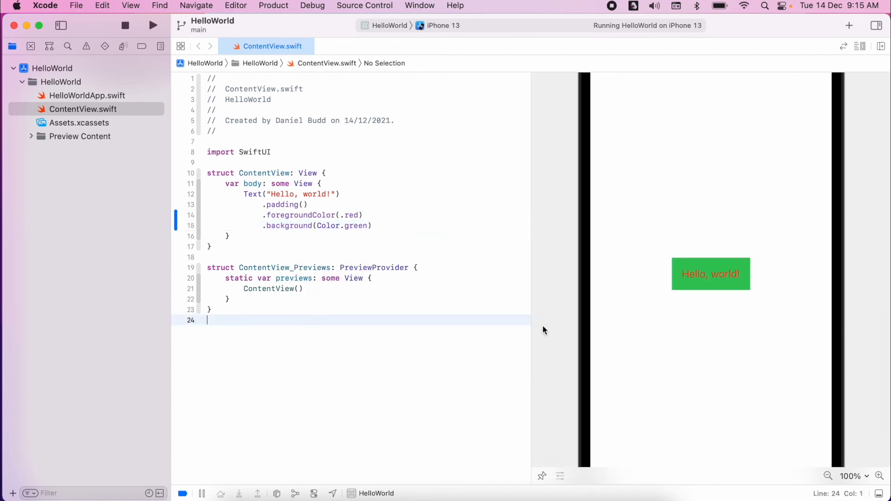
mouse_move(692, 296)
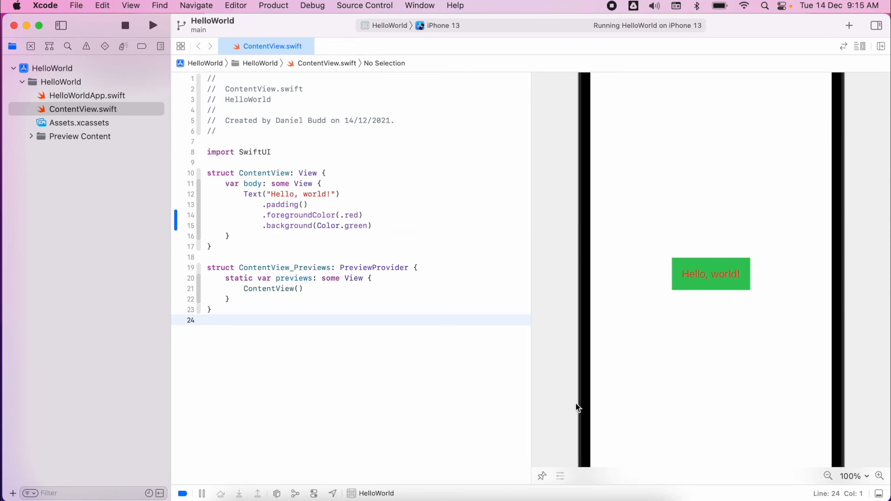
mouse_move(608, 247)
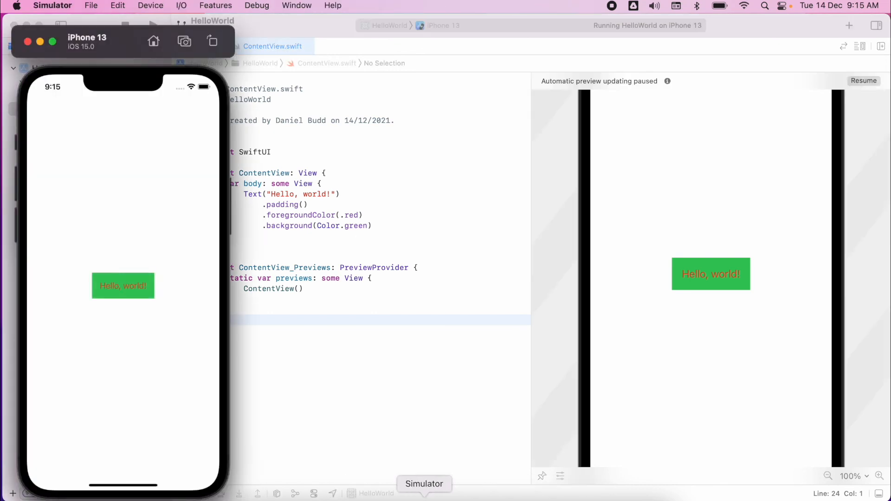
mouse_move(131, 266)
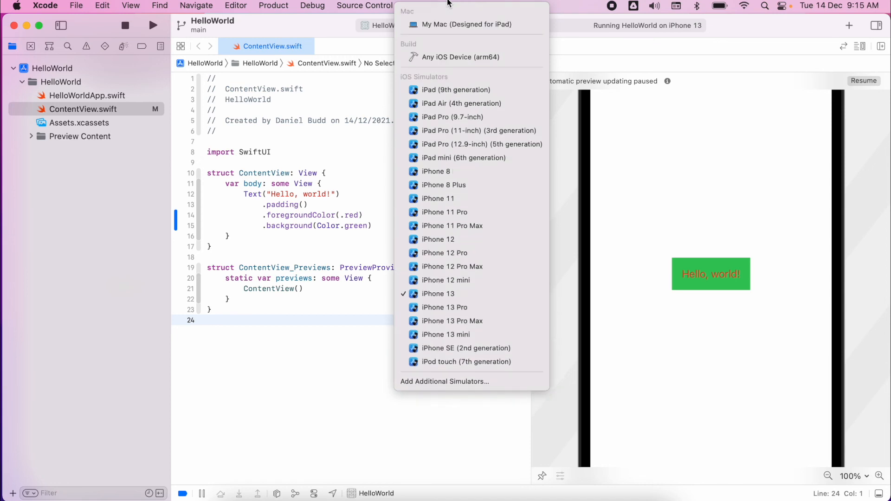
mouse_move(466, 57)
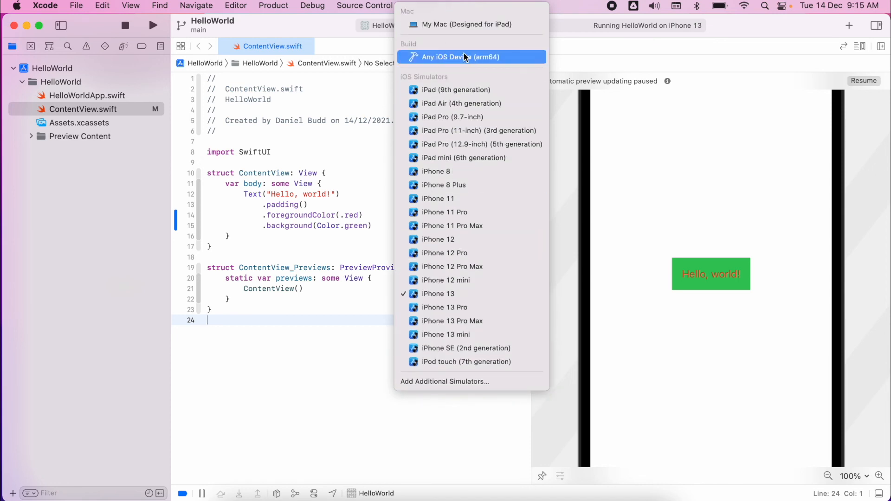
mouse_move(453, 281)
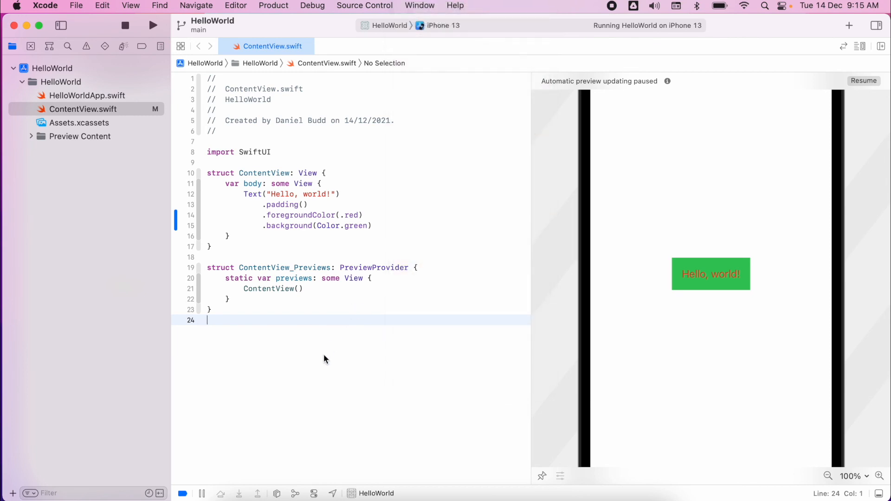
scroll("down", 3)
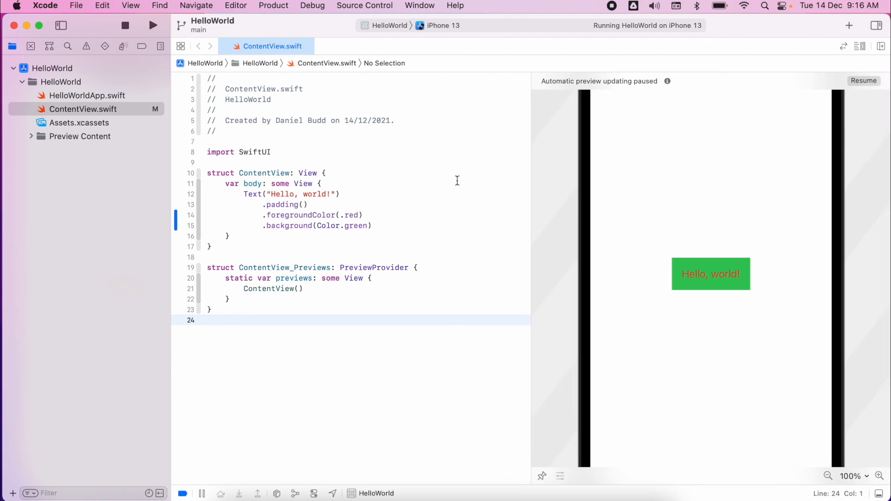
mouse_move(755, 92)
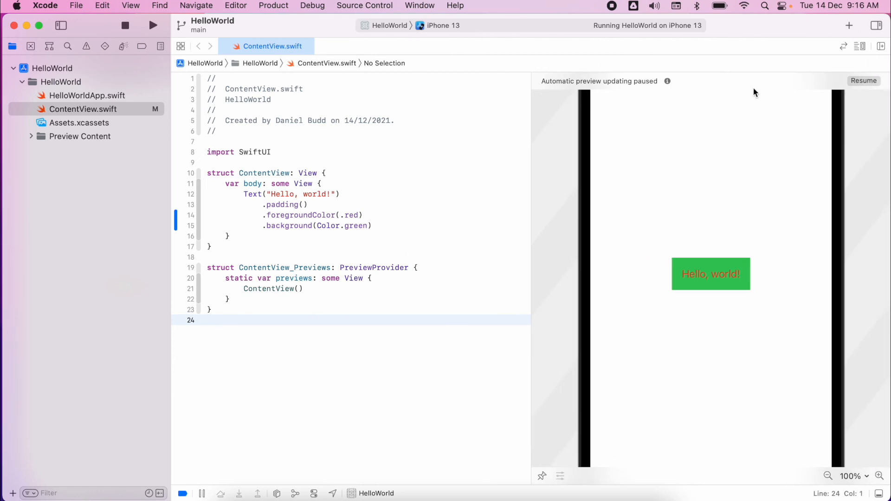
mouse_move(633, 85)
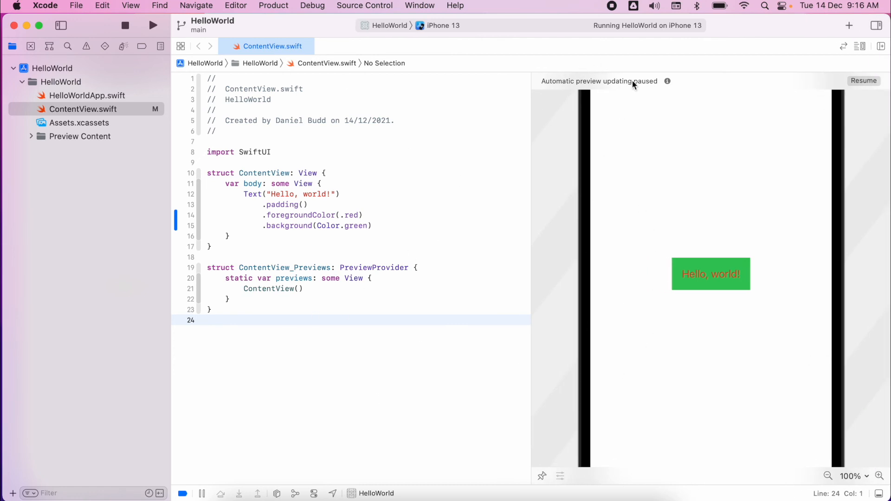